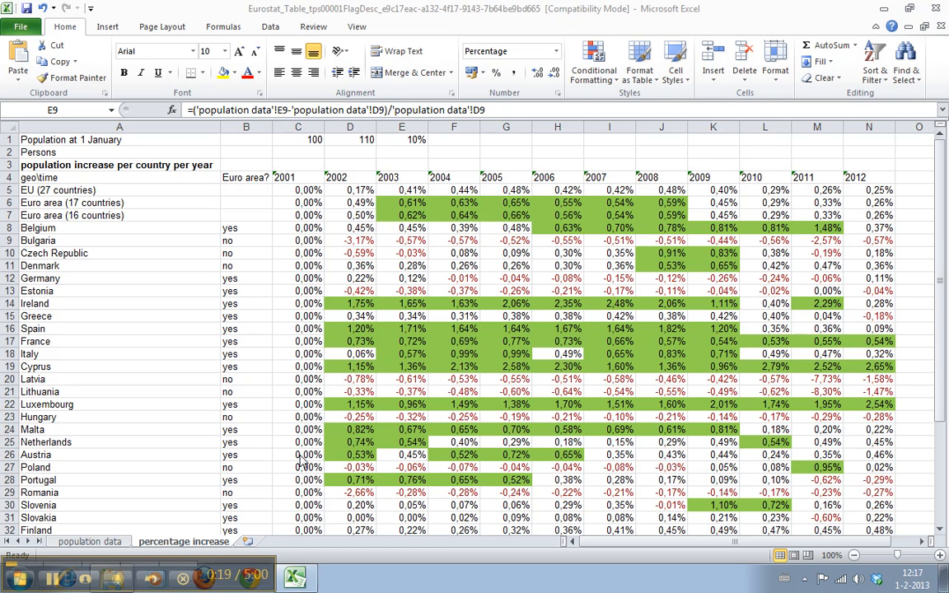
mouse_move(168, 329)
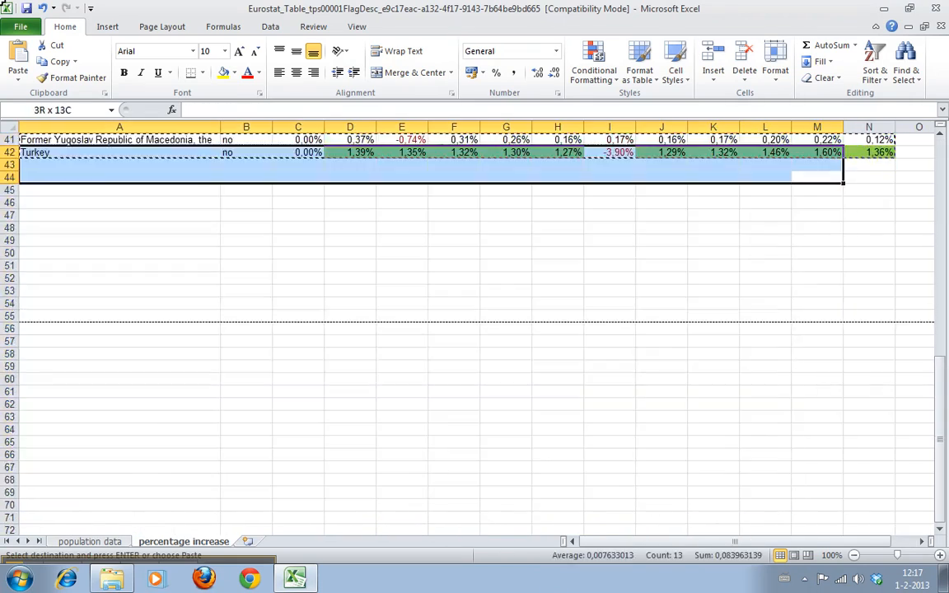
- Select the table area on the percentage-increase sheet and move down toward its last row
left_click(118, 189)
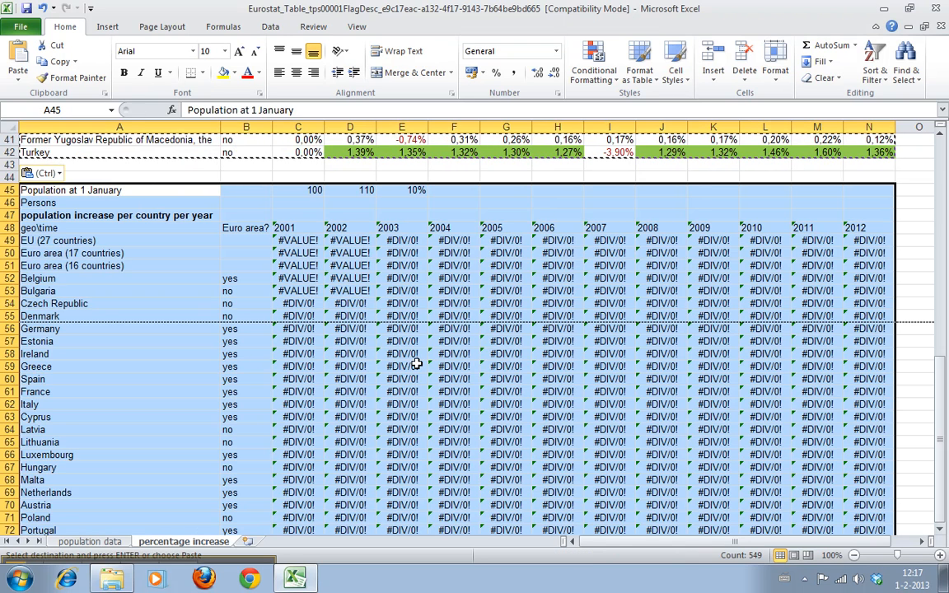
scroll("down", 3)
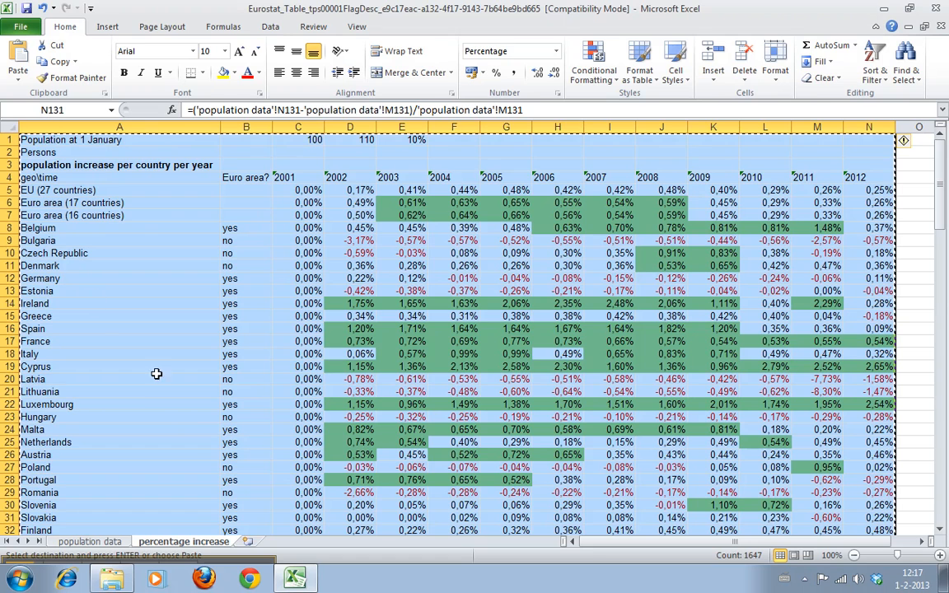
- Go to File > Print to show the print settings and preview for the sheet
left_click(20, 26)
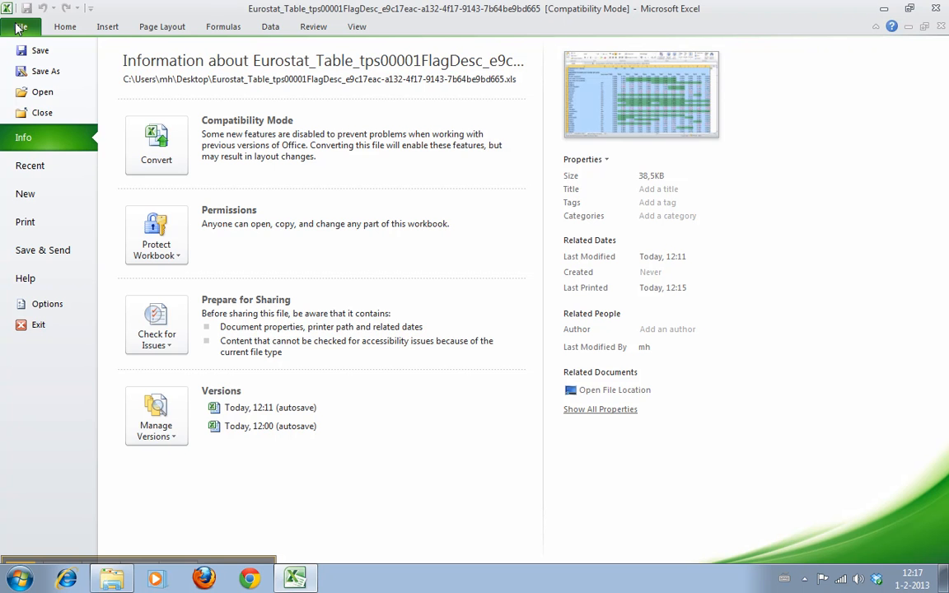
left_click(24, 220)
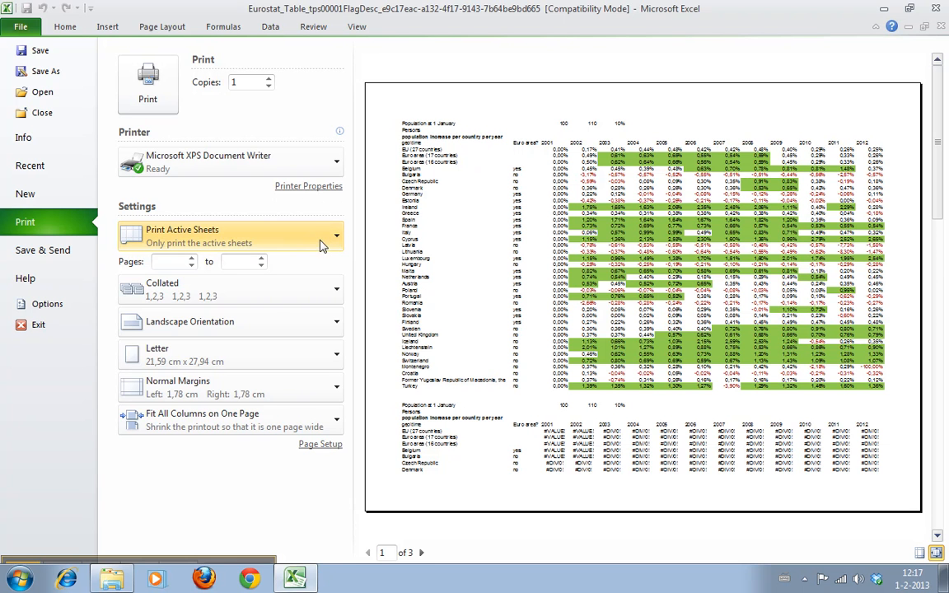
mouse_move(339, 235)
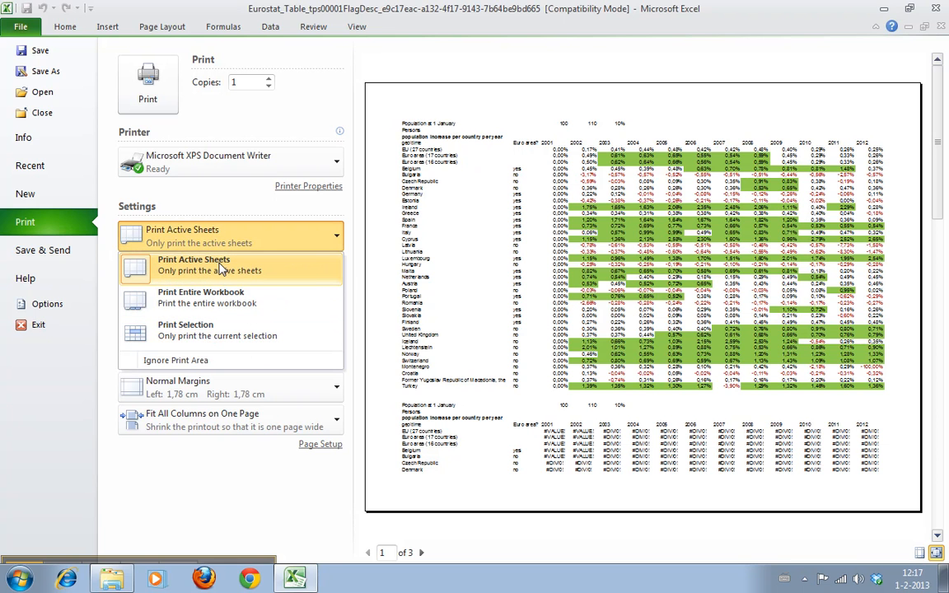
mouse_move(239, 296)
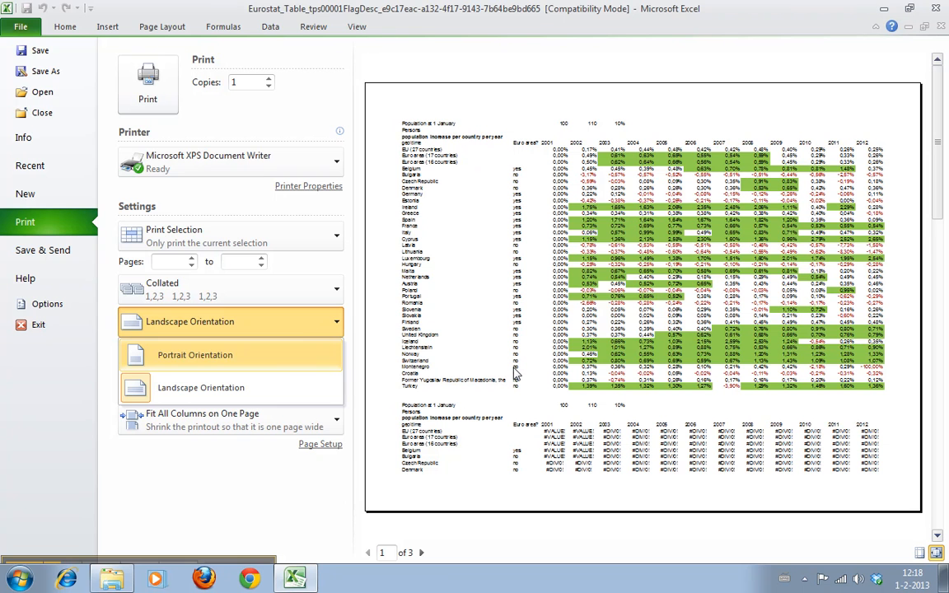
mouse_move(313, 354)
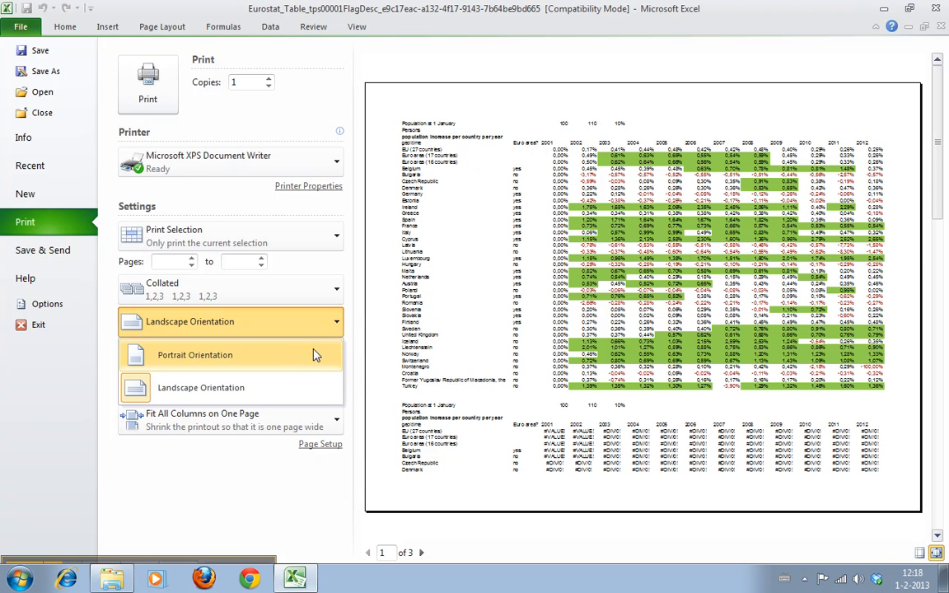
left_click(194, 354)
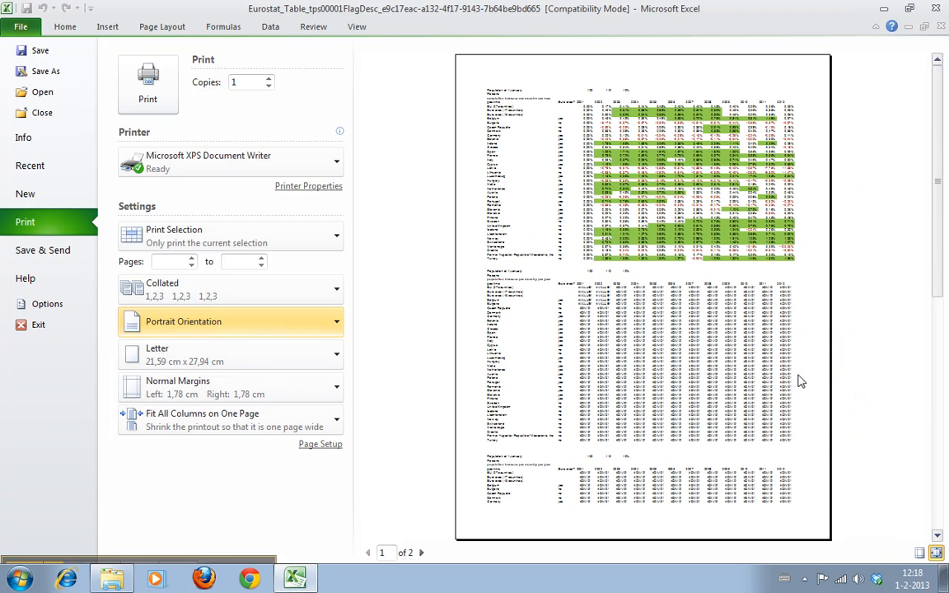
left_click(231, 322)
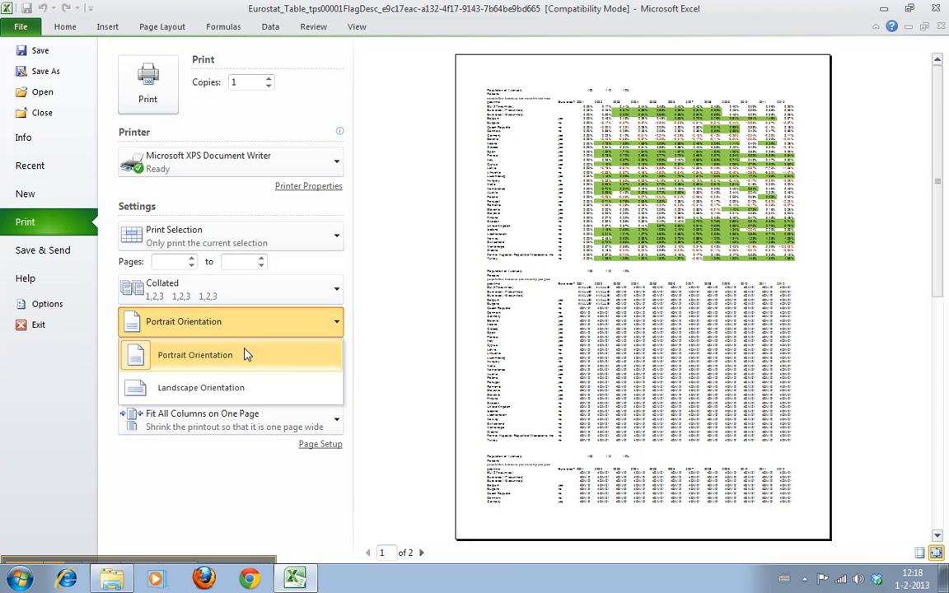
mouse_move(201, 387)
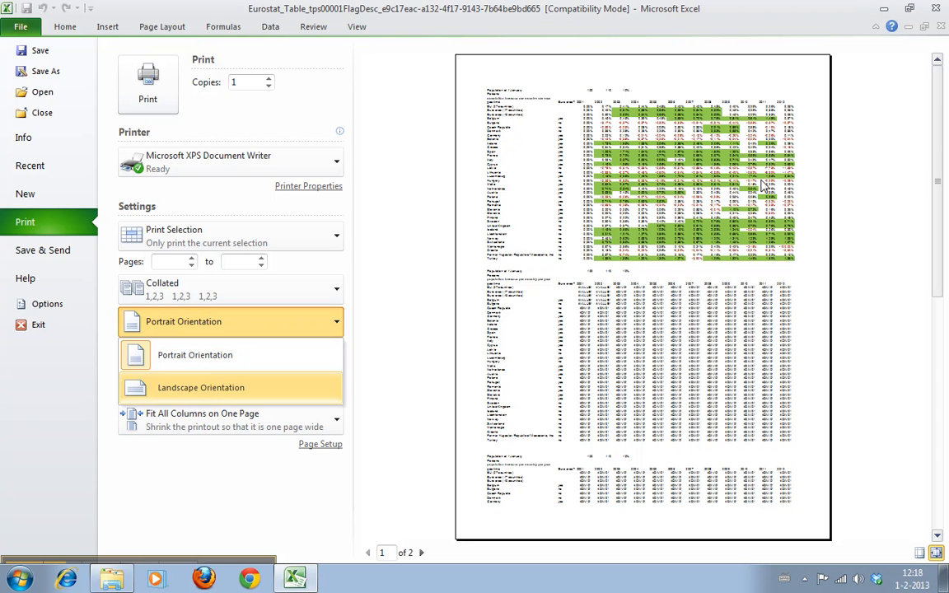
mouse_move(504, 175)
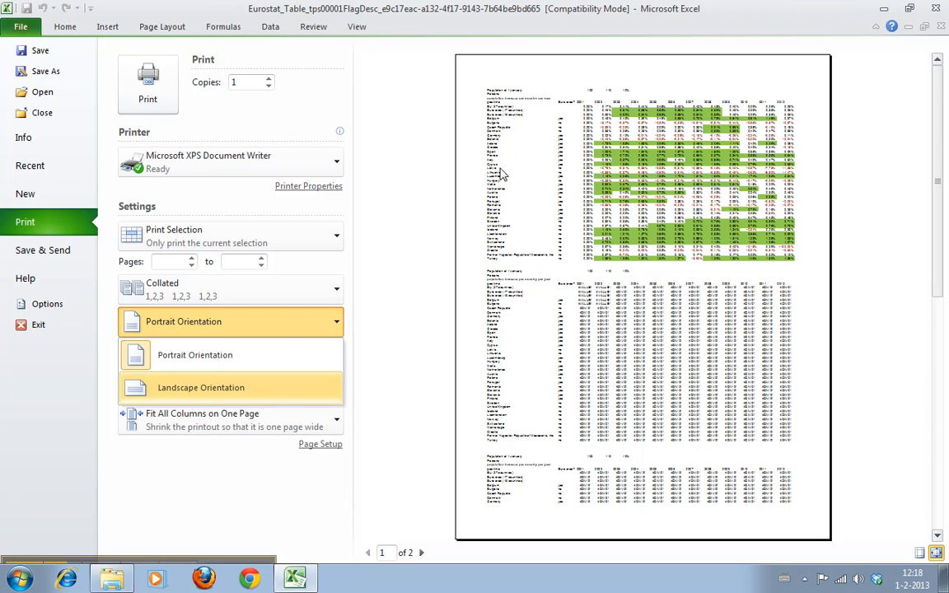
mouse_move(238, 389)
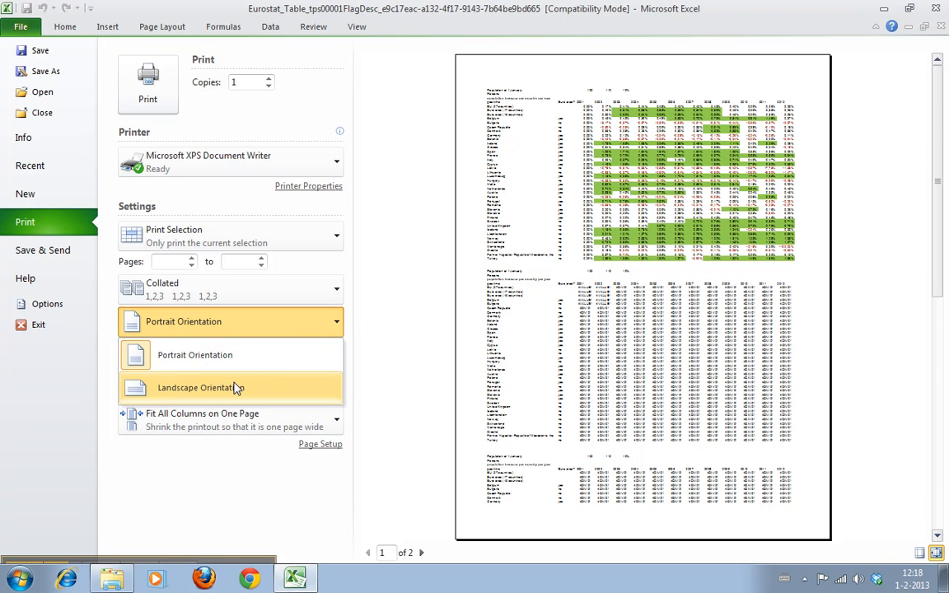
left_click(195, 387)
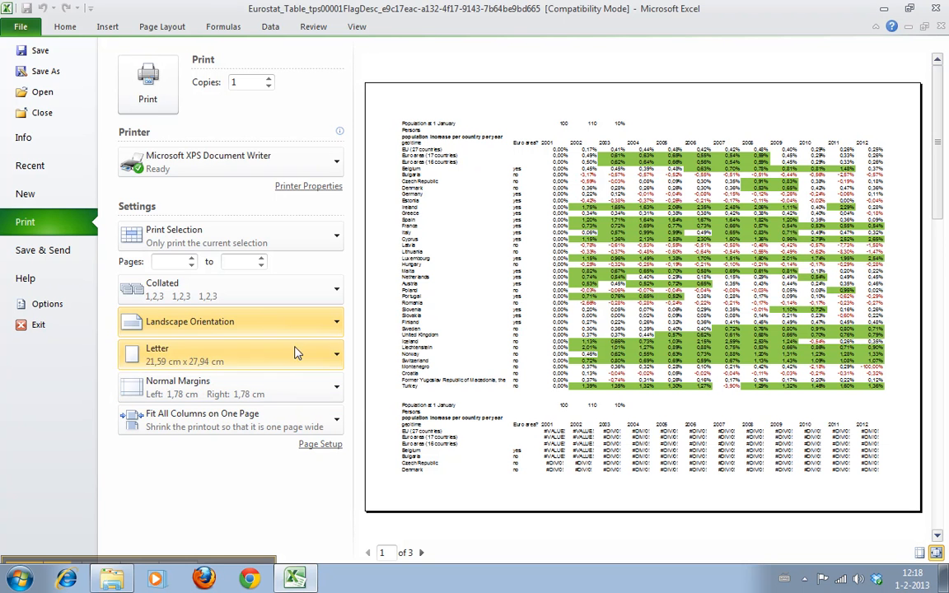
- Choose Narrow Margins for the landscape printout
left_click(231, 355)
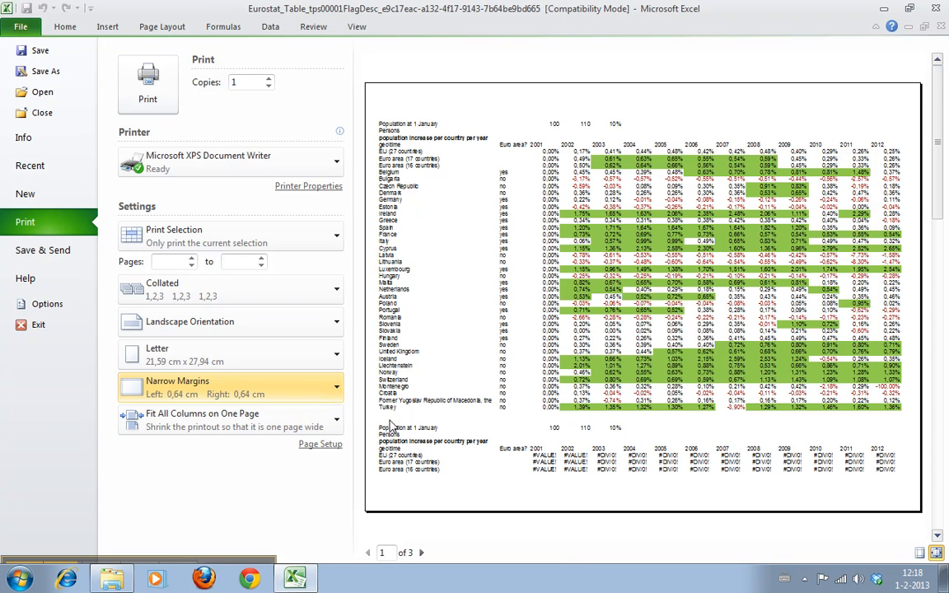
mouse_move(577, 462)
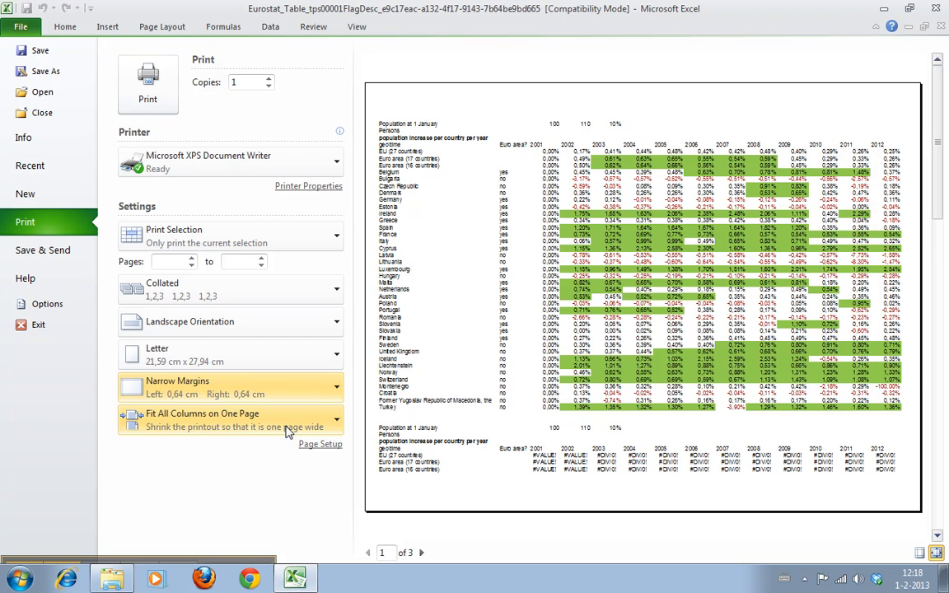
mouse_move(230, 437)
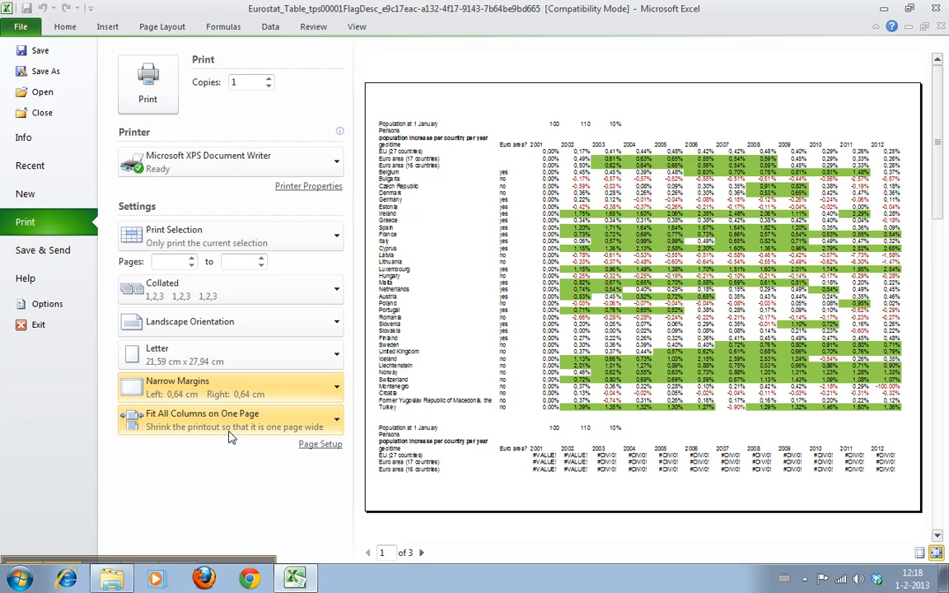
left_click(230, 421)
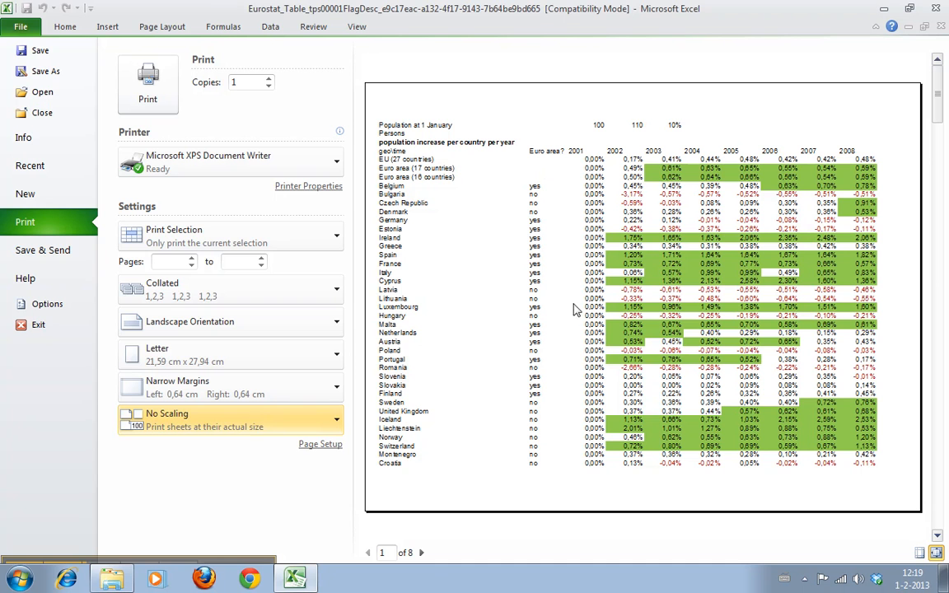
mouse_move(864, 150)
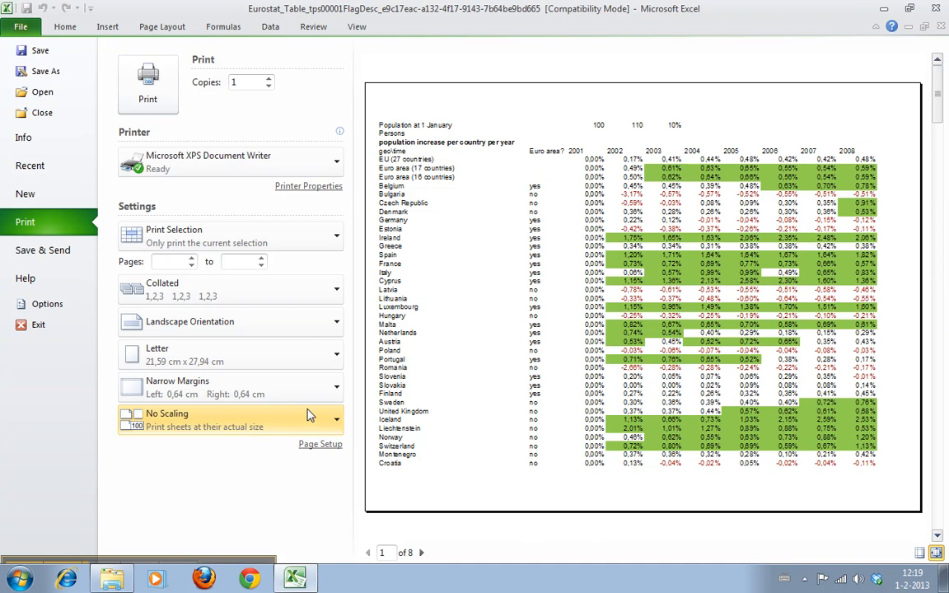
- Scale the printout to Fit Sheet on One Page so the preview shows a single page
left_click(230, 421)
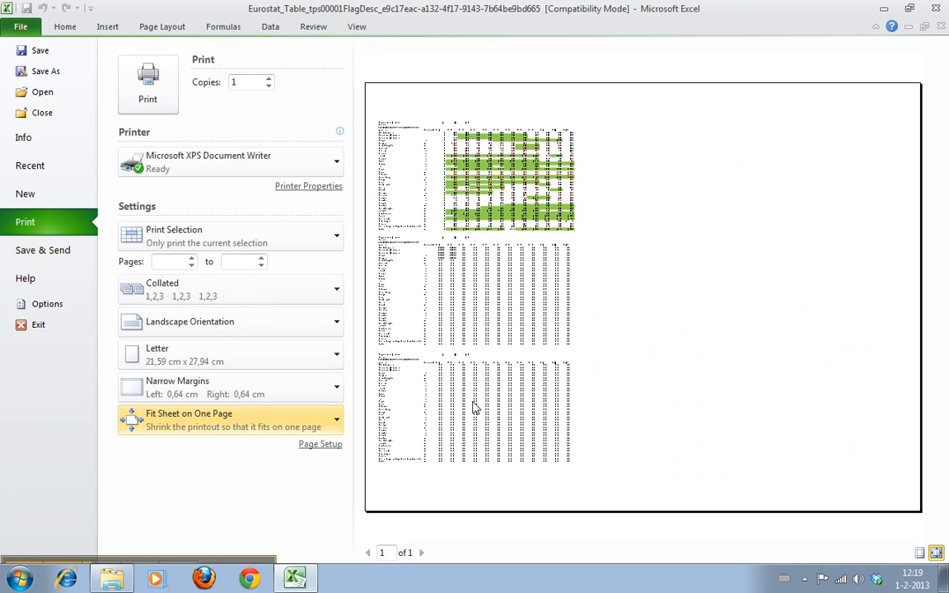
mouse_move(396, 412)
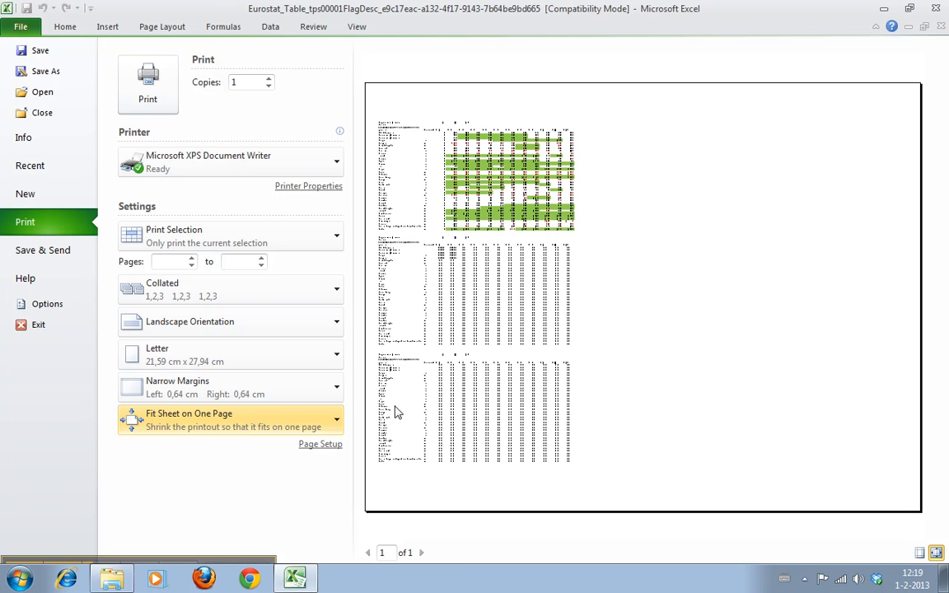
mouse_move(263, 321)
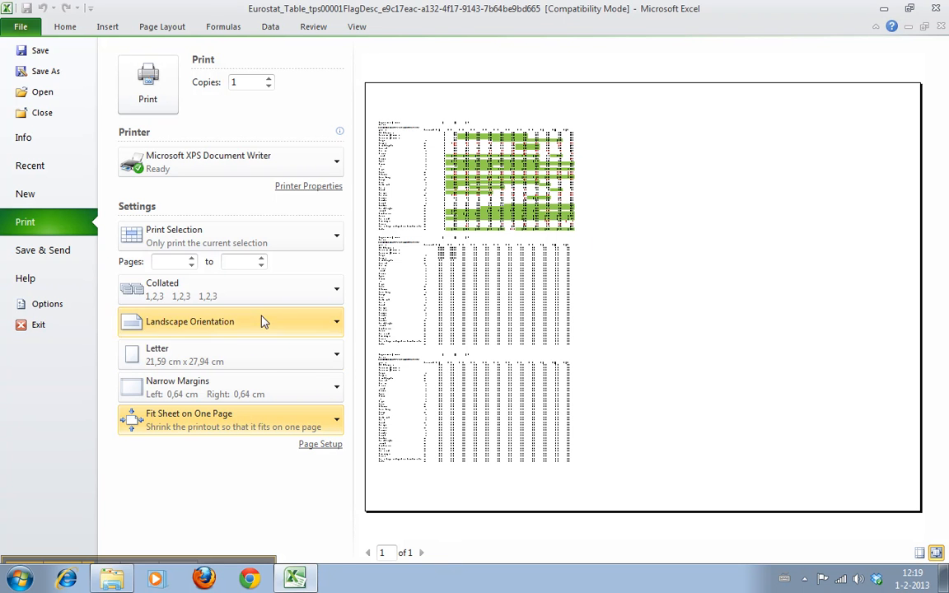
mouse_move(586, 264)
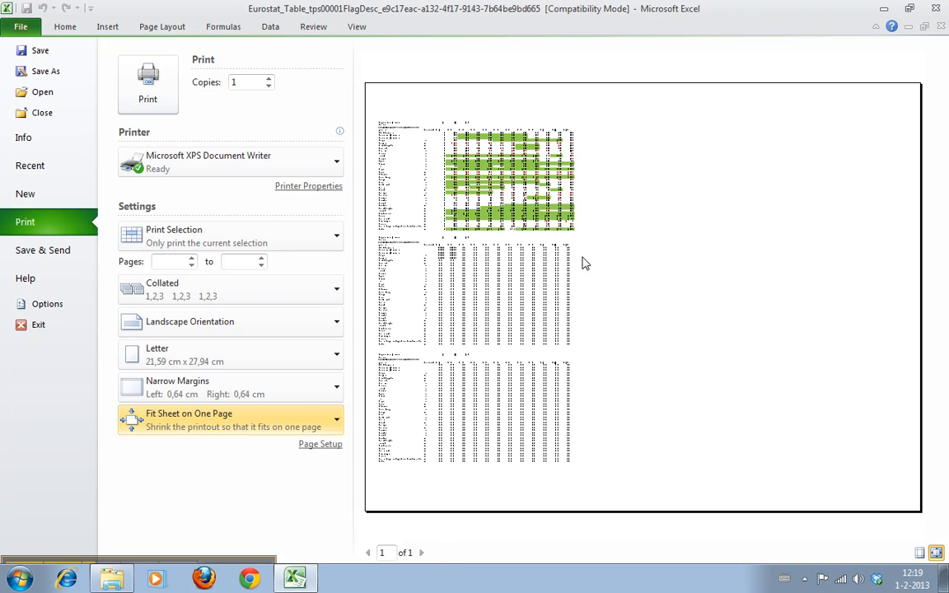
mouse_move(506, 471)
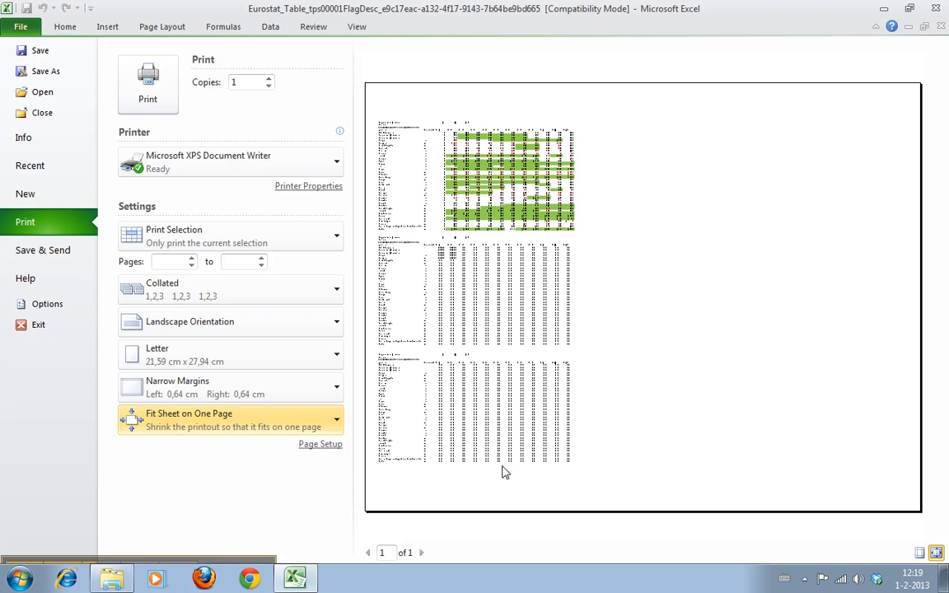
left_click(230, 420)
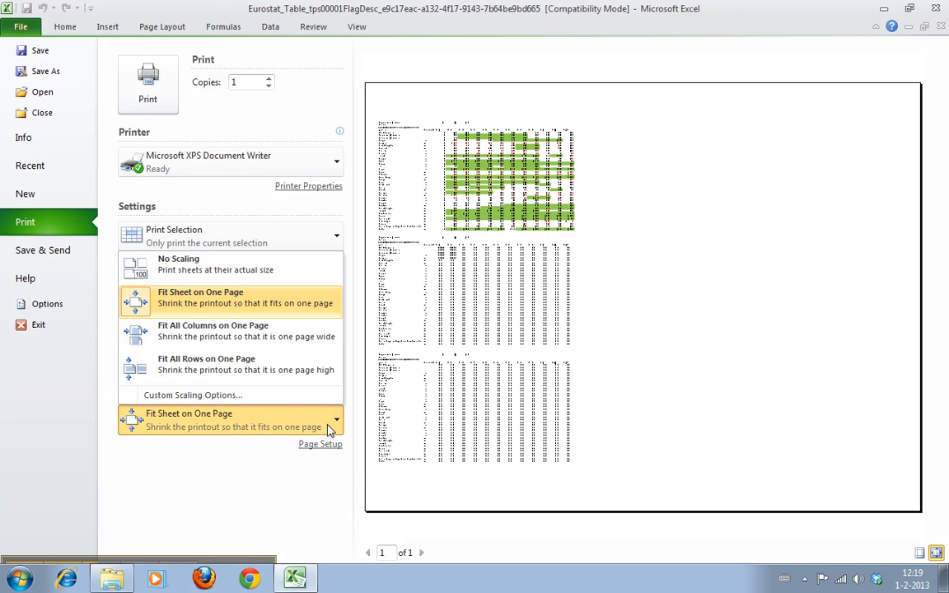
mouse_move(305, 329)
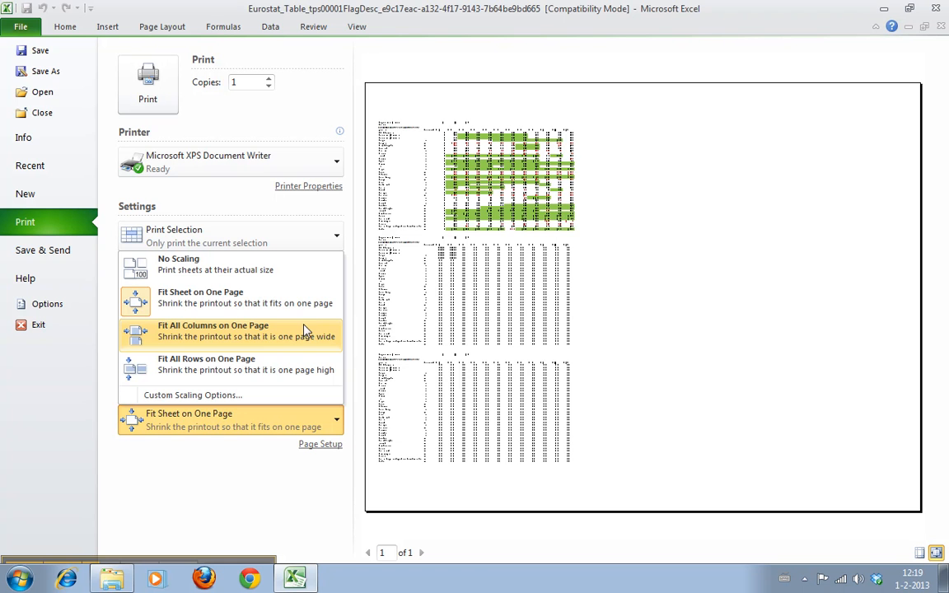
- Try Fit All Columns on One Page, page through the preview, then switch to Fit All Rows on One Page
left_click(213, 330)
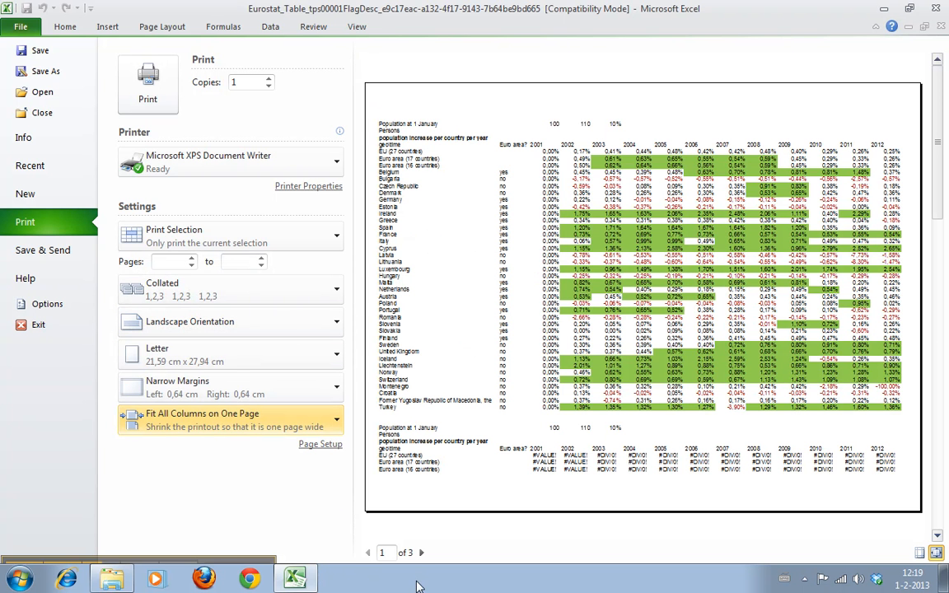
mouse_move(350, 335)
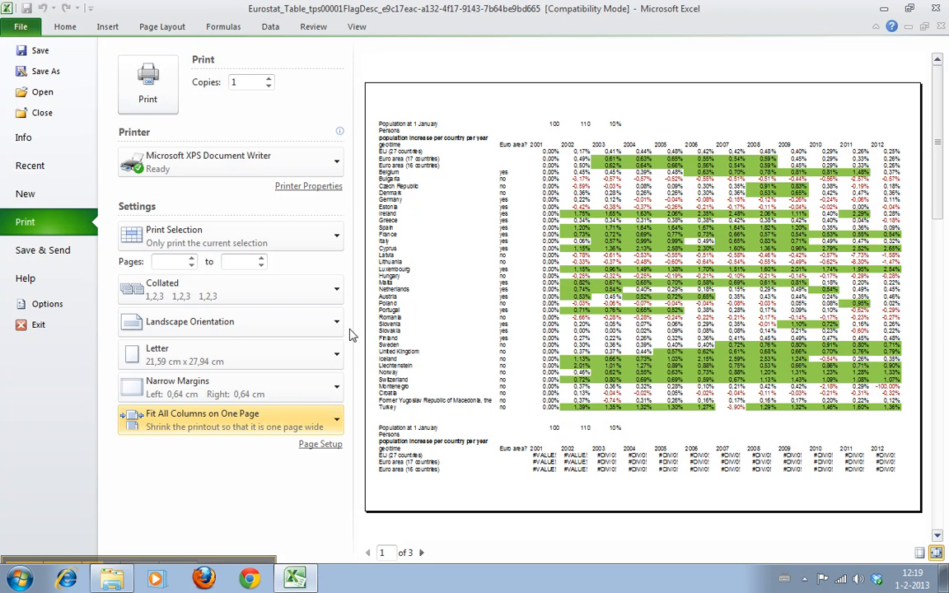
mouse_move(798, 187)
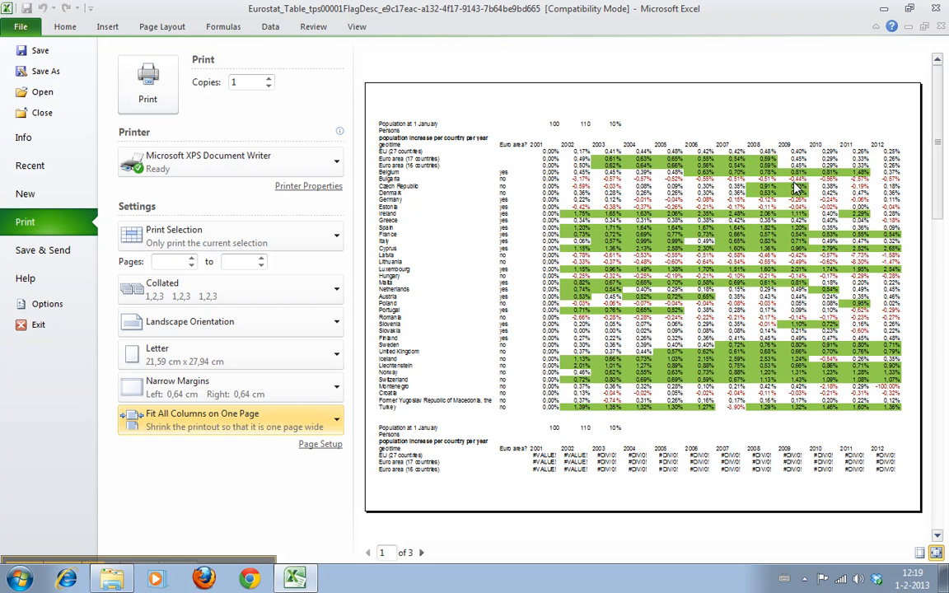
mouse_move(741, 389)
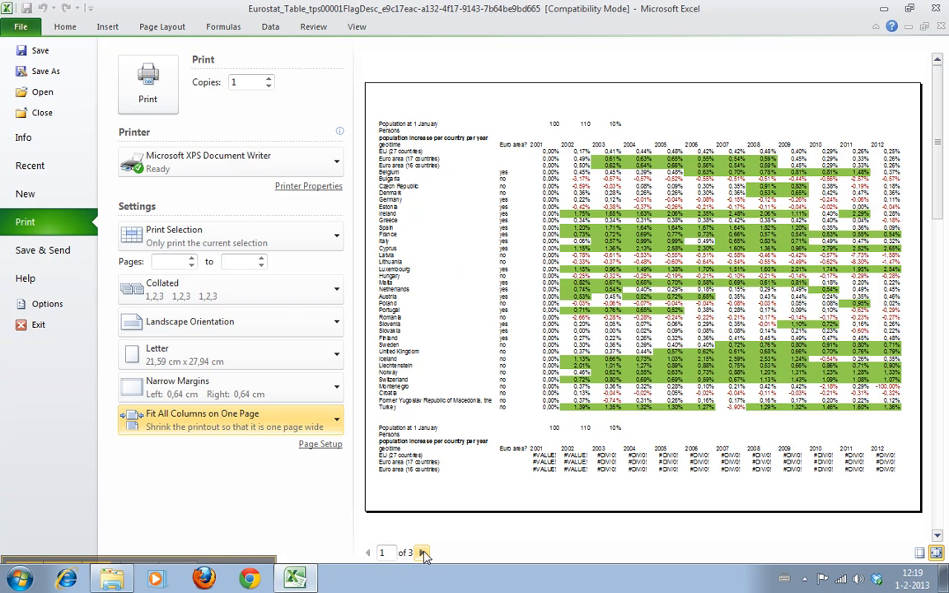
left_click(422, 554)
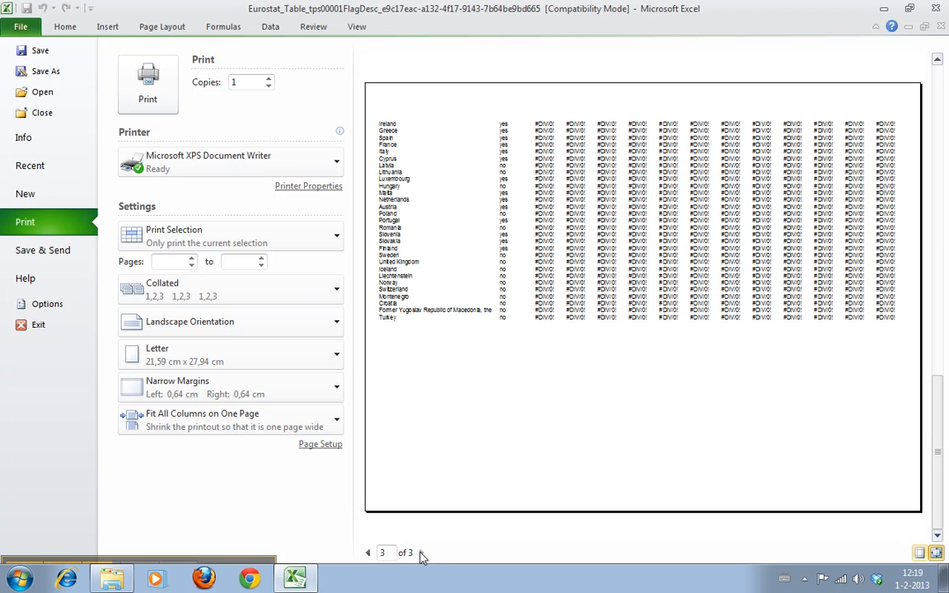
left_click(368, 554)
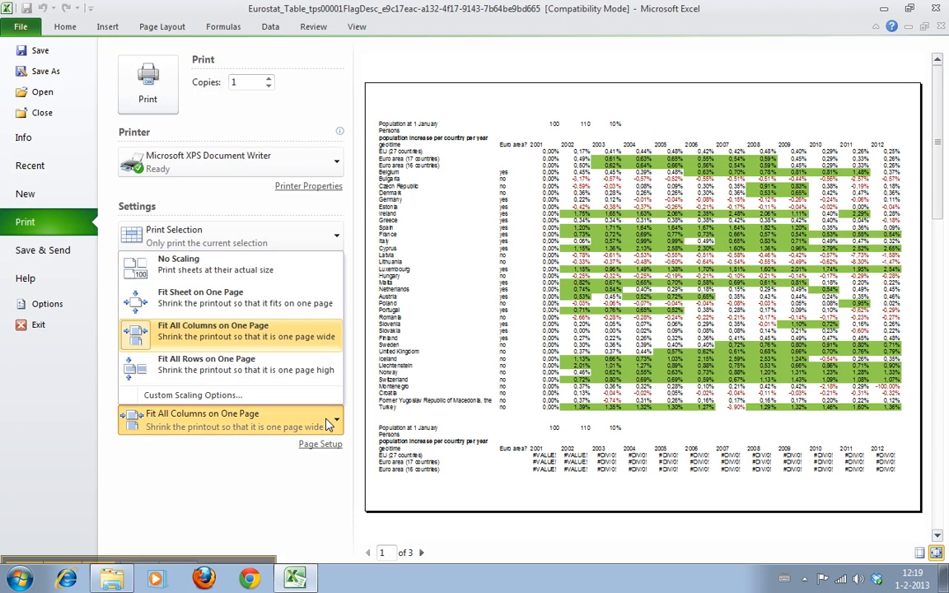
mouse_move(297, 369)
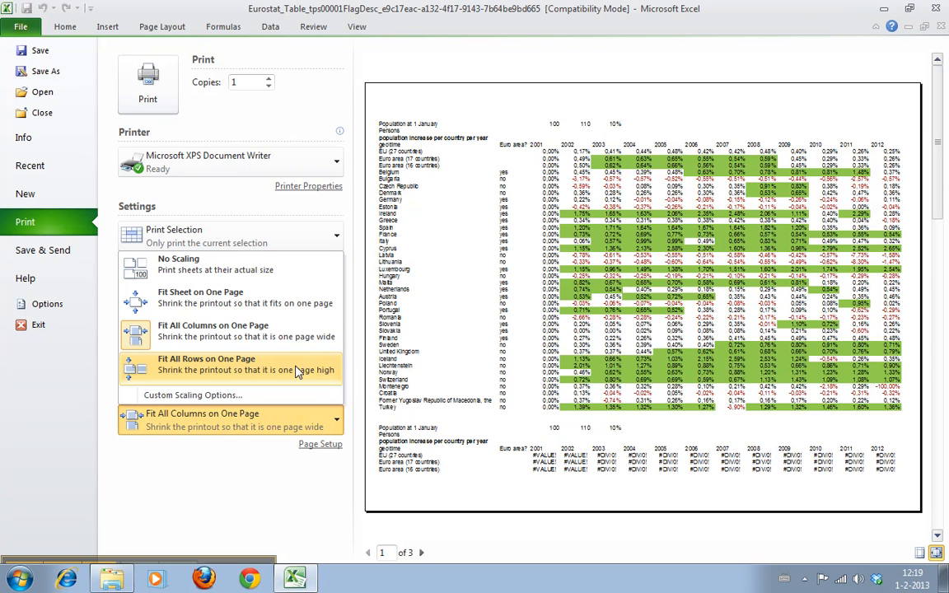
left_click(231, 364)
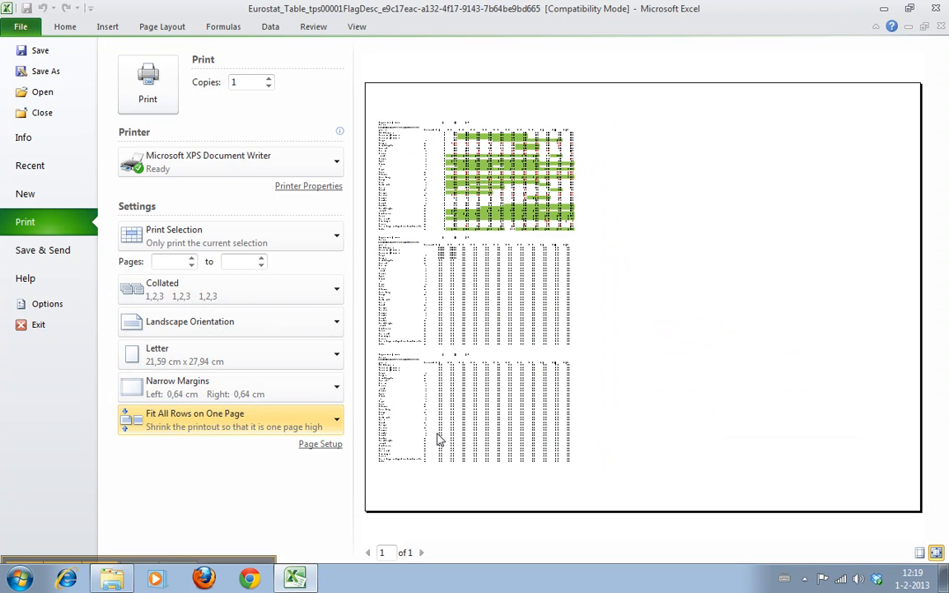
mouse_move(409, 392)
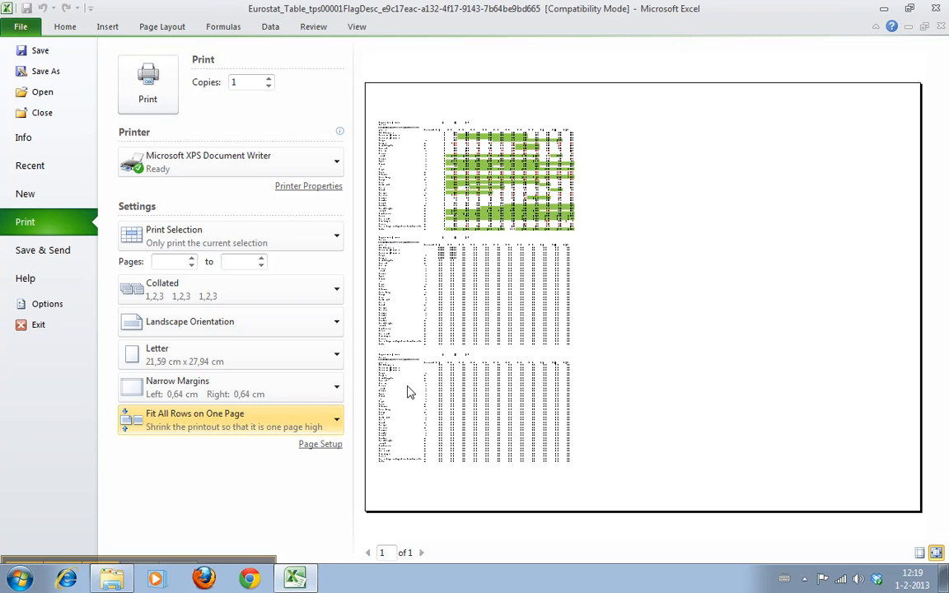
mouse_move(406, 481)
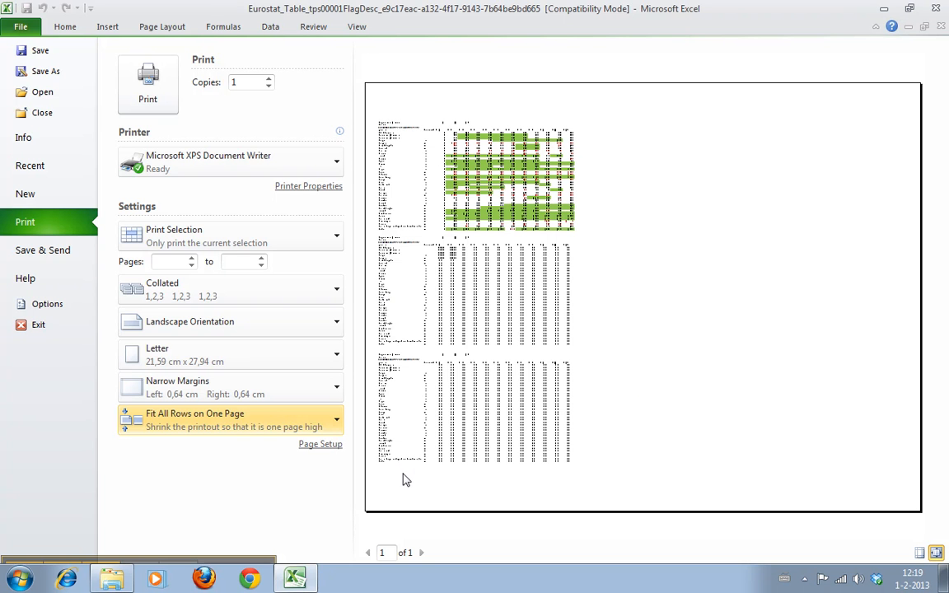
mouse_move(337, 425)
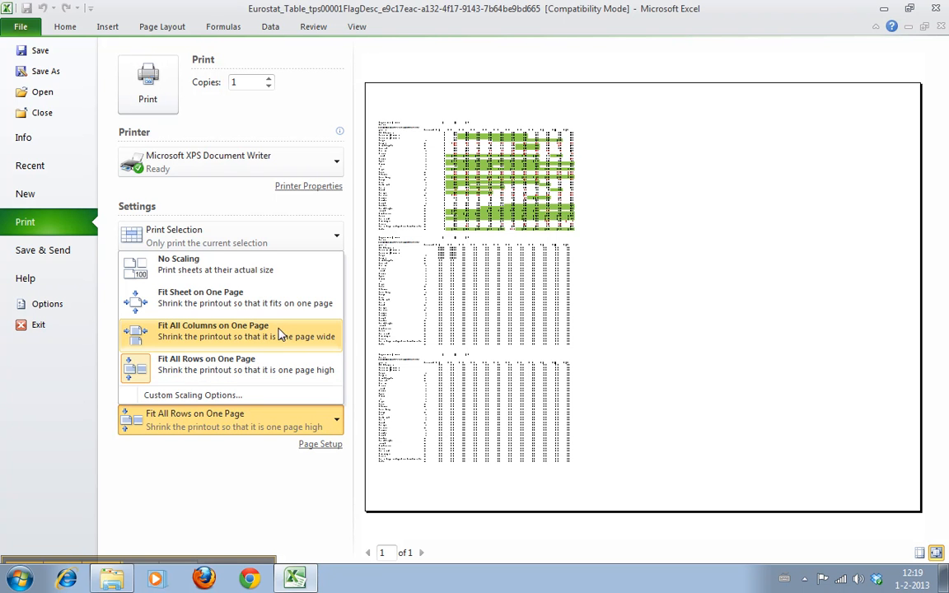
- Set scaling back to Fit All Columns on One Page, spreading the preview across 3 pages
left_click(212, 330)
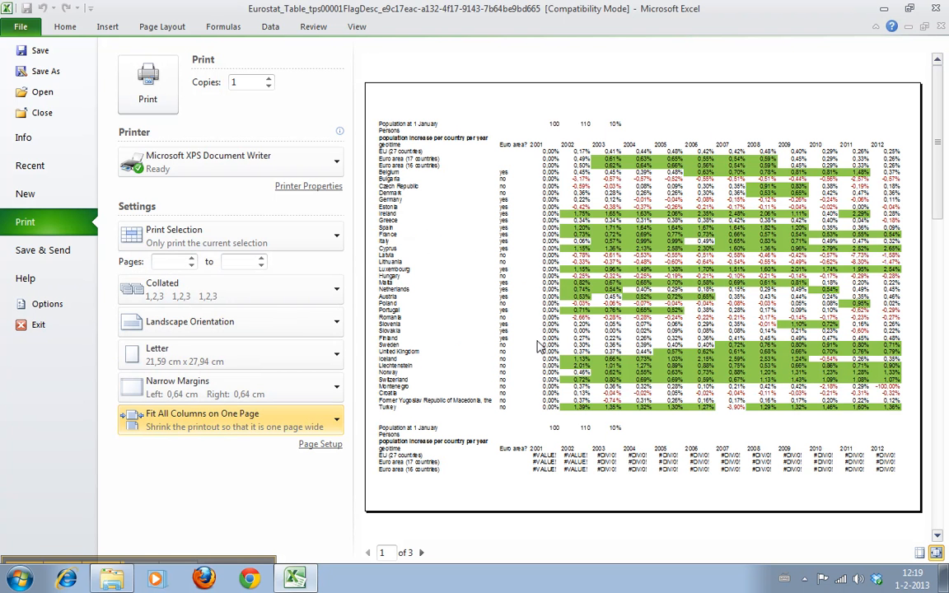
mouse_move(519, 371)
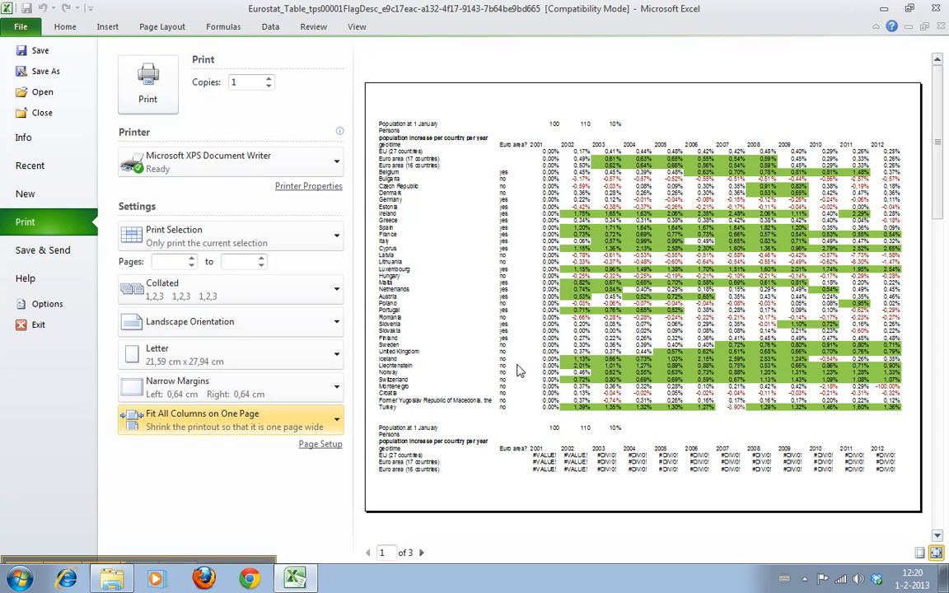
mouse_move(487, 372)
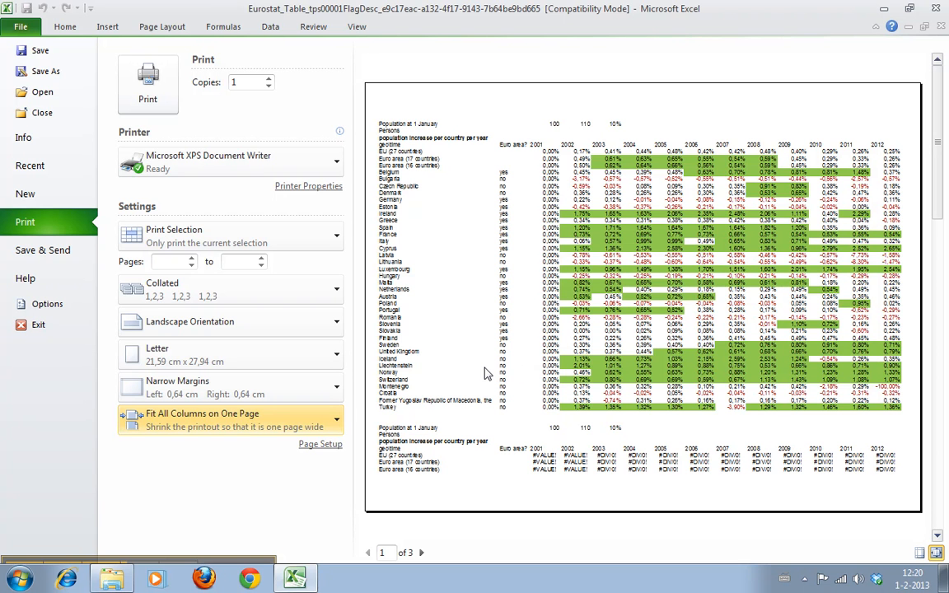